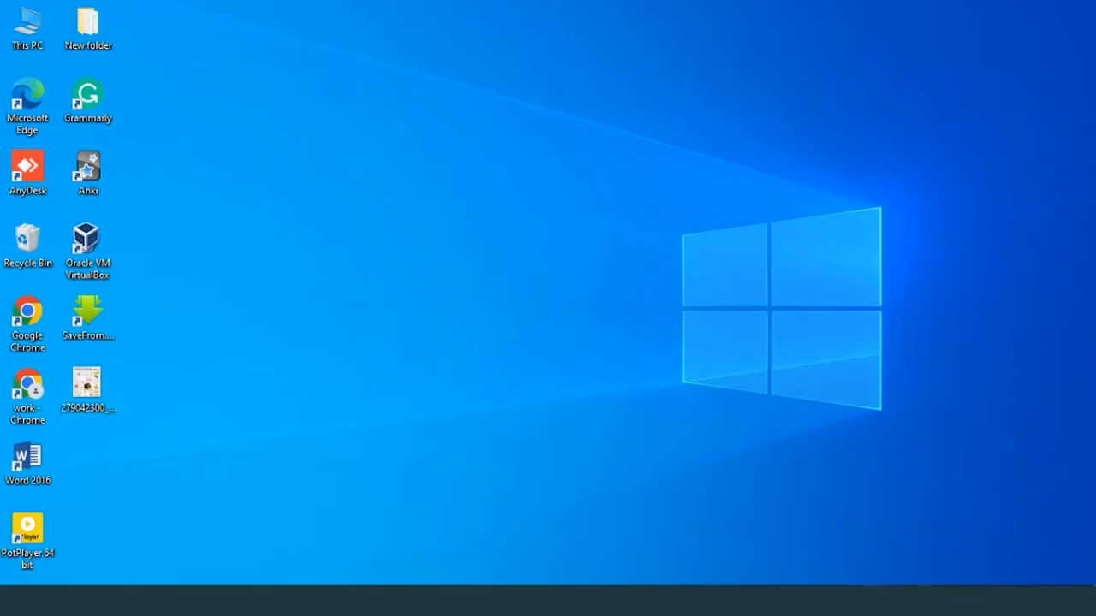
# Step: Launch Chrome and load the router admin page at 192.168.1.1
pyautogui.doubleClick(27, 316)
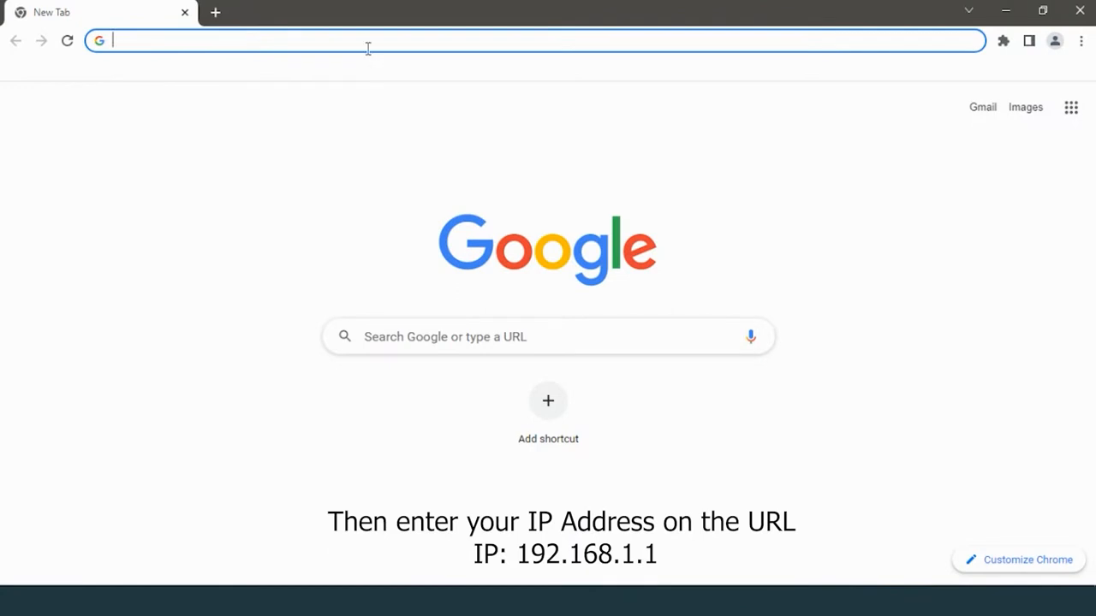
pyautogui.write('192.168.1.1/admin/login.asp')
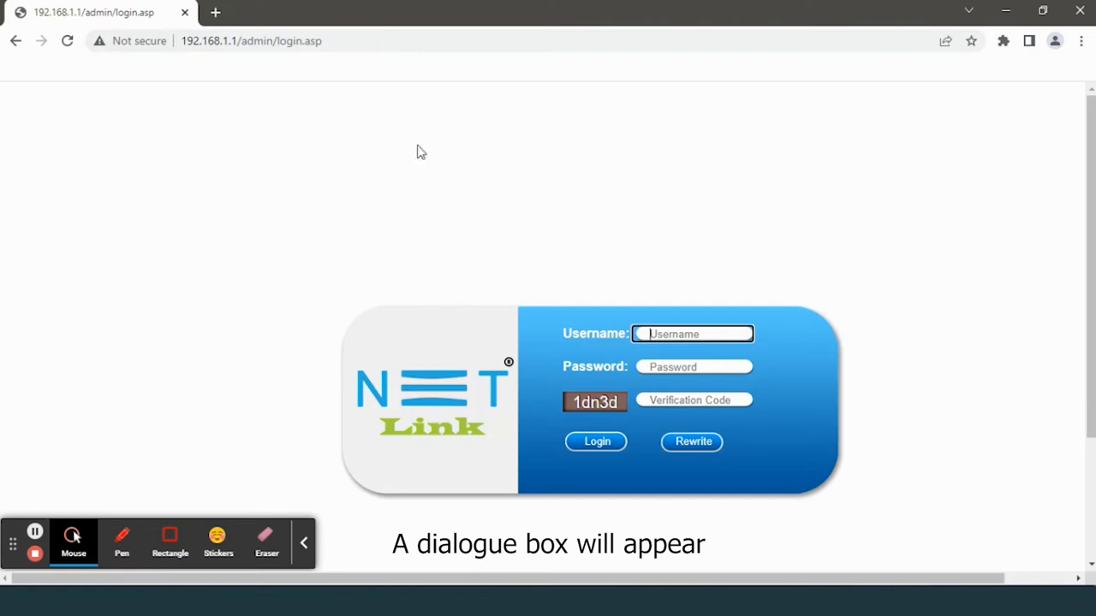
# Step: Enter the username, password and verification code, then log in to the router
pyautogui.click(303, 542)
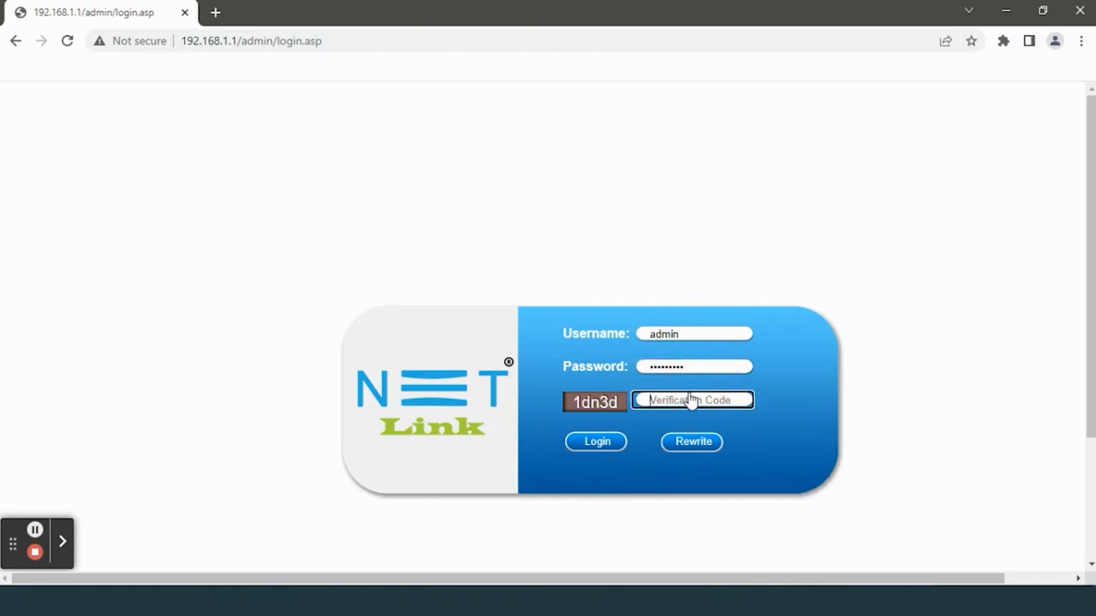
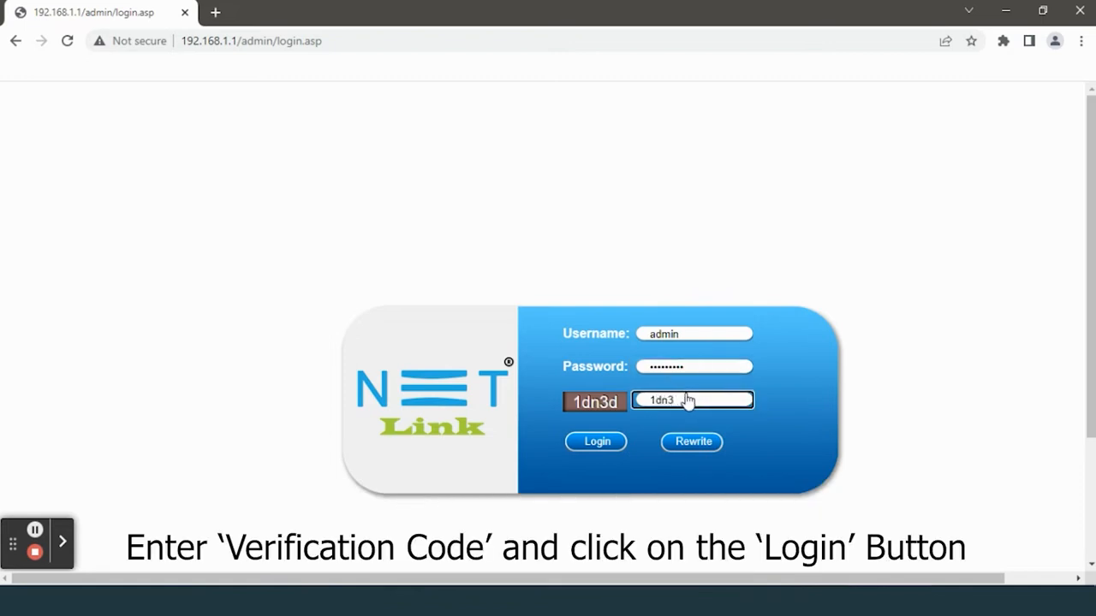
pyautogui.click(596, 441)
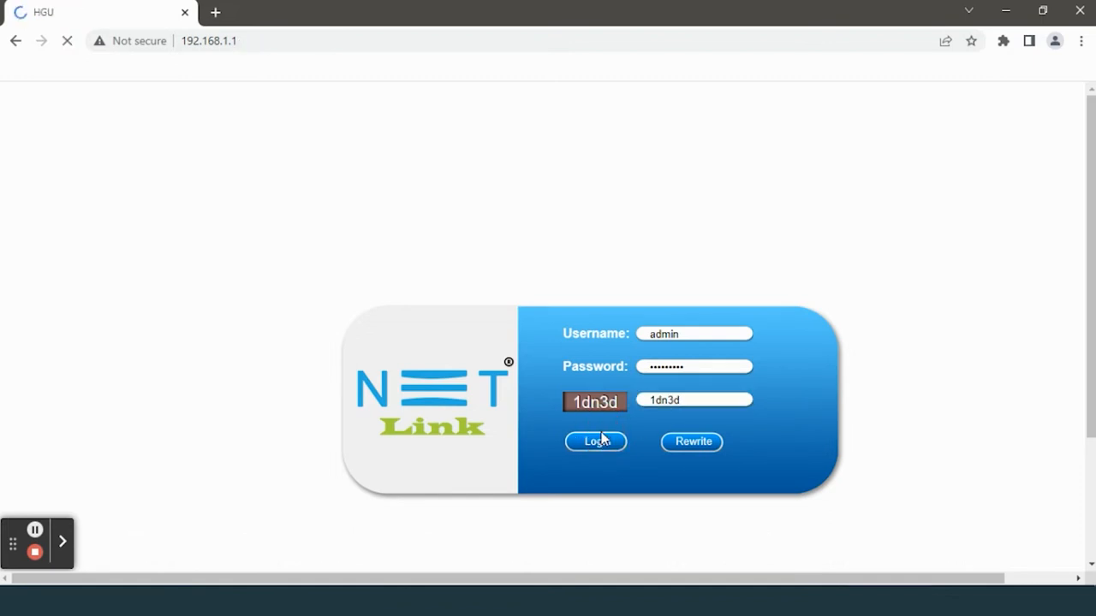
pyautogui.click(595, 442)
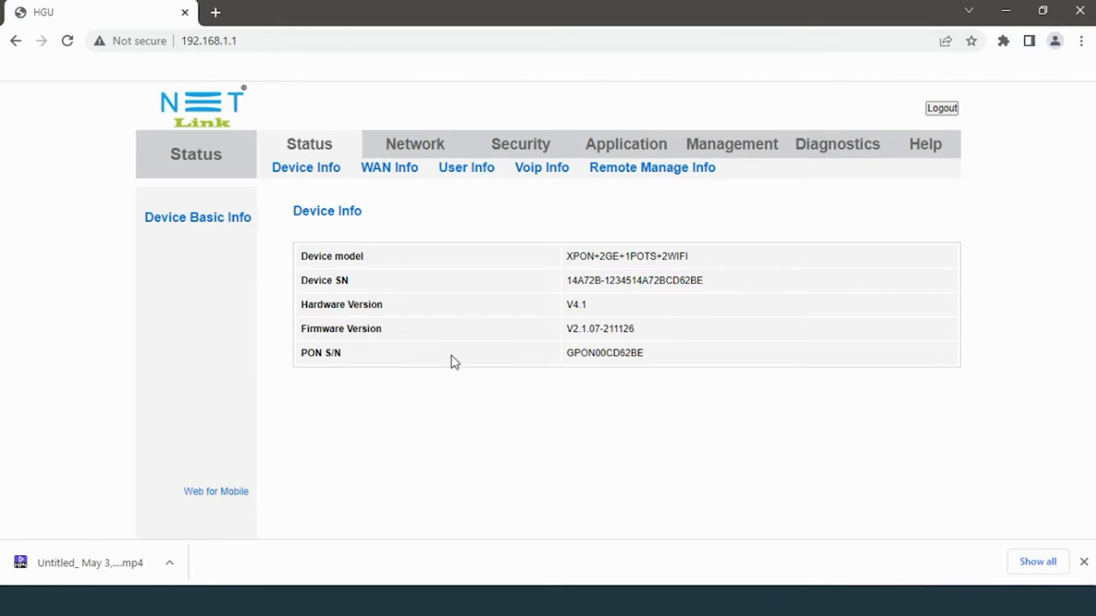
# Step: Go to Network > Internet to reach the WAN Configuration form
pyautogui.click(414, 143)
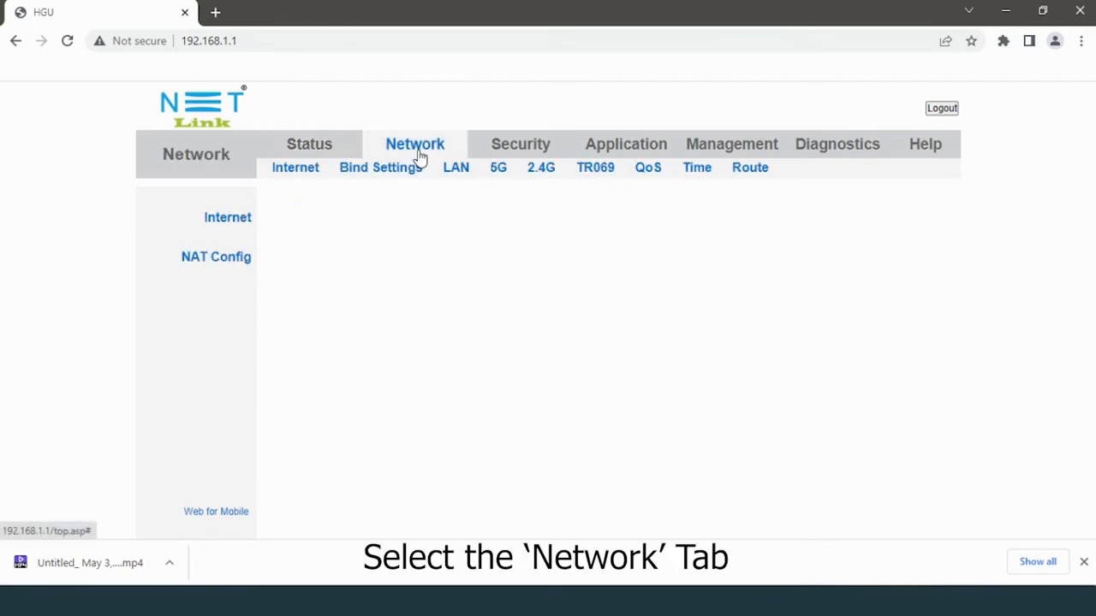
pyautogui.click(295, 167)
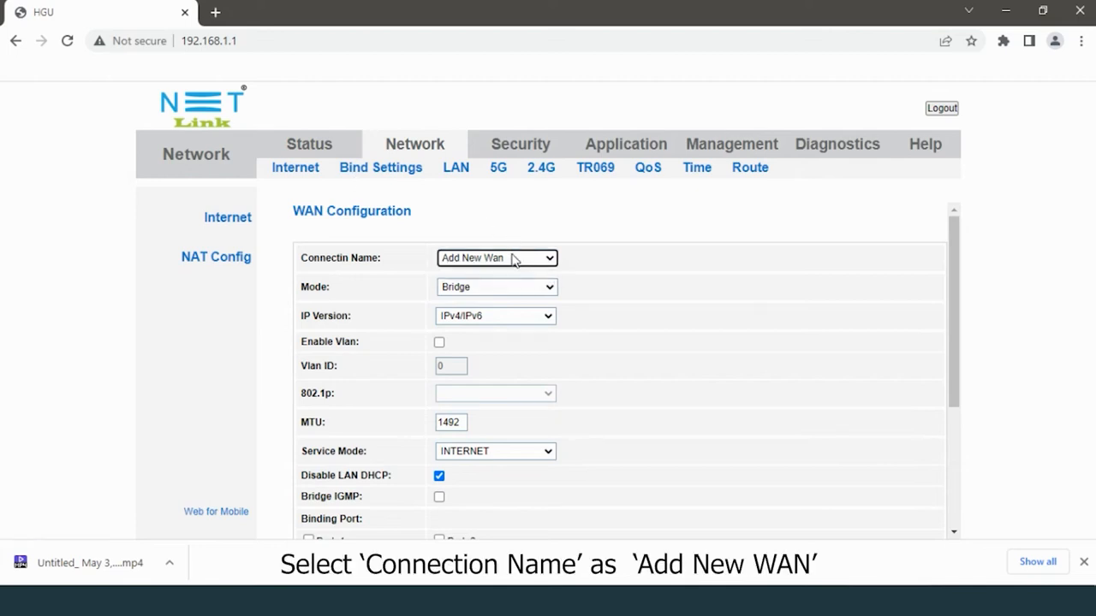
# Step: Keep 'Add New Wan', set Mode to Bridge and IP Version to IPv4
pyautogui.click(496, 287)
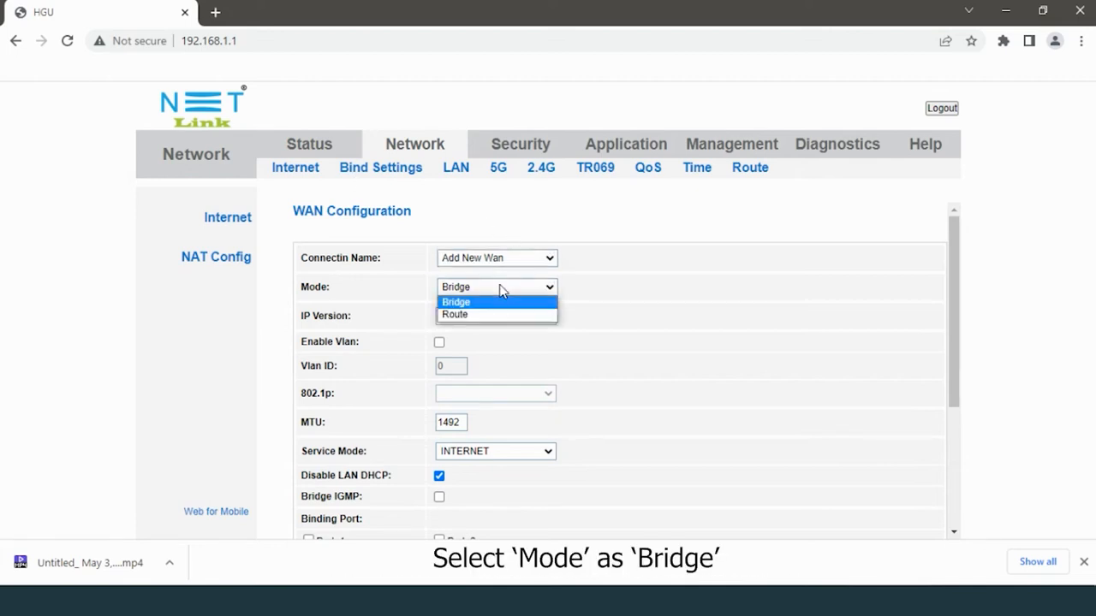
pyautogui.click(455, 301)
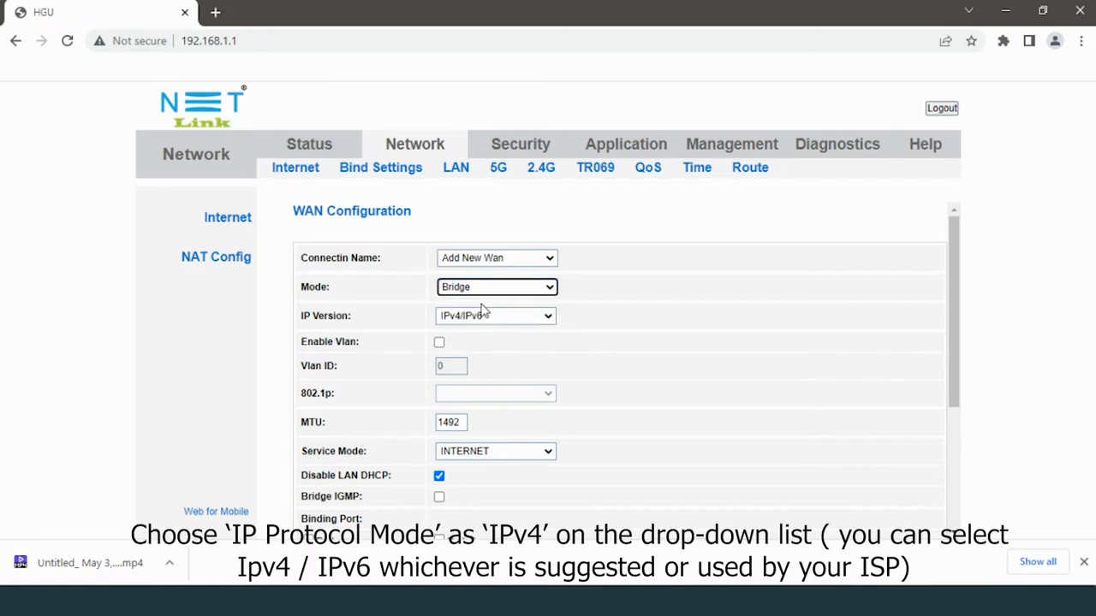
pyautogui.moveTo(480, 316)
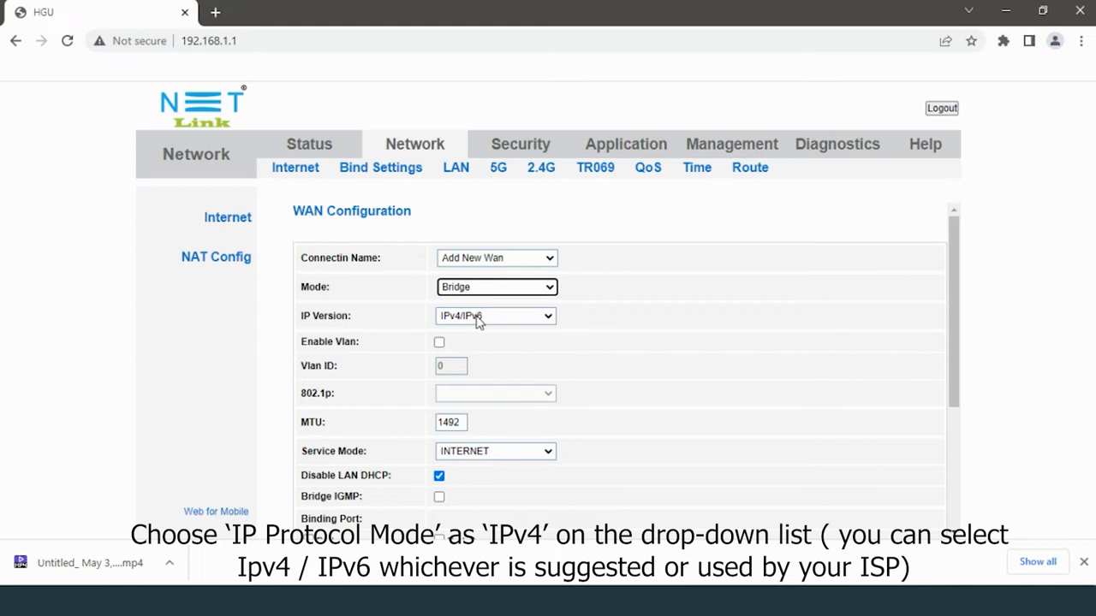
pyautogui.click(495, 316)
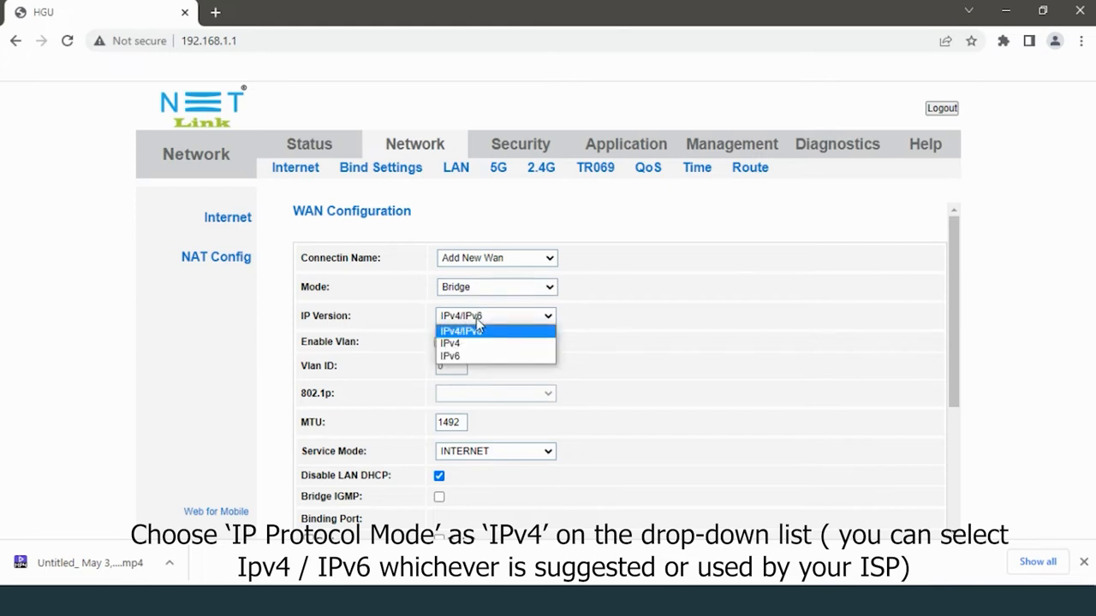
pyautogui.moveTo(469, 341)
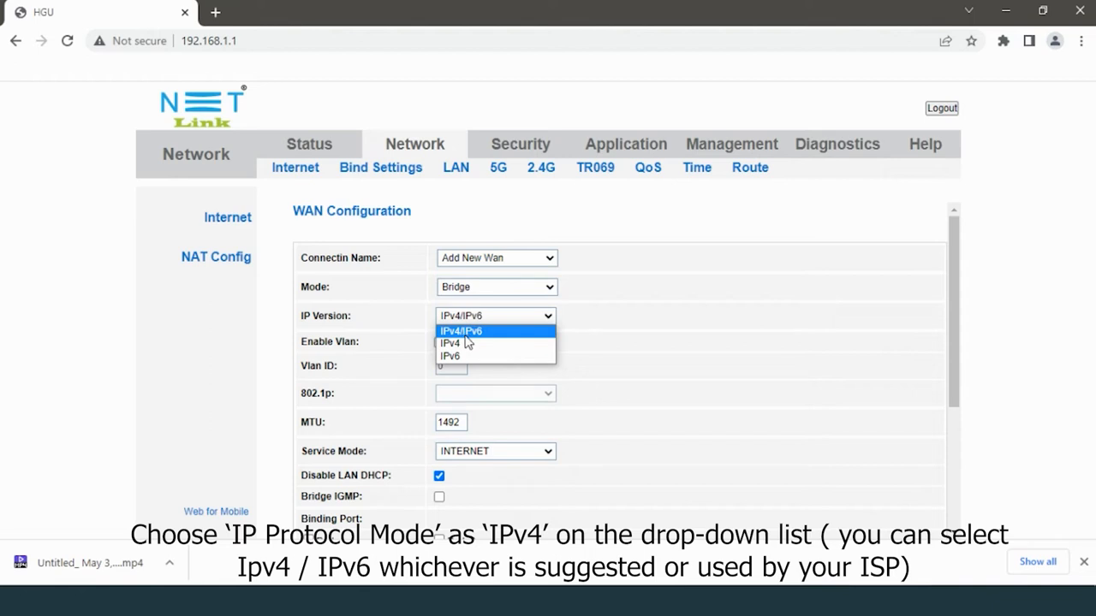
pyautogui.click(460, 331)
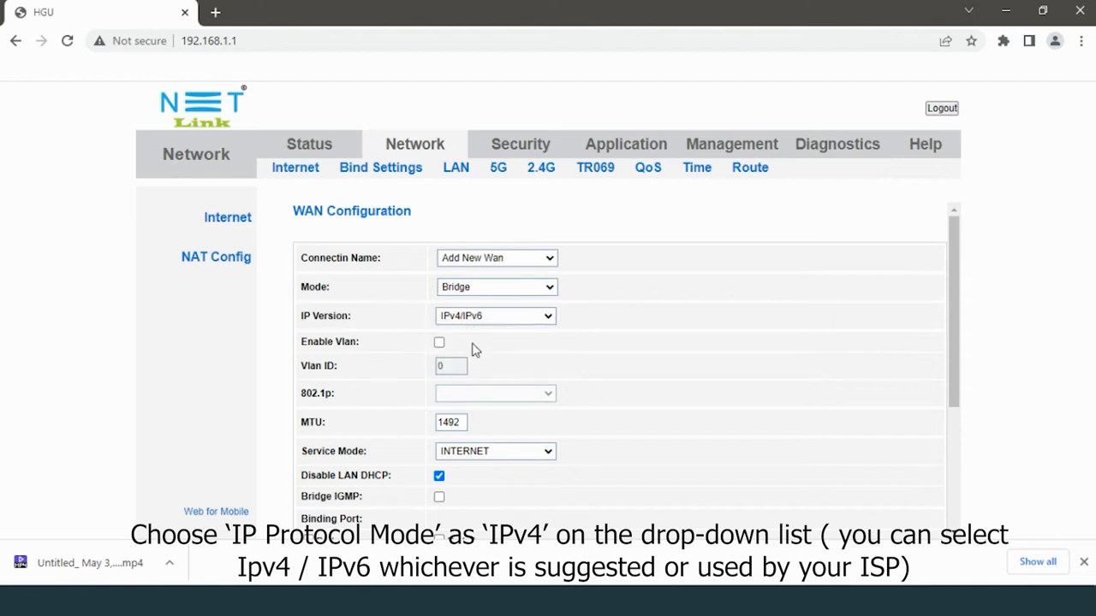
pyautogui.click(495, 316)
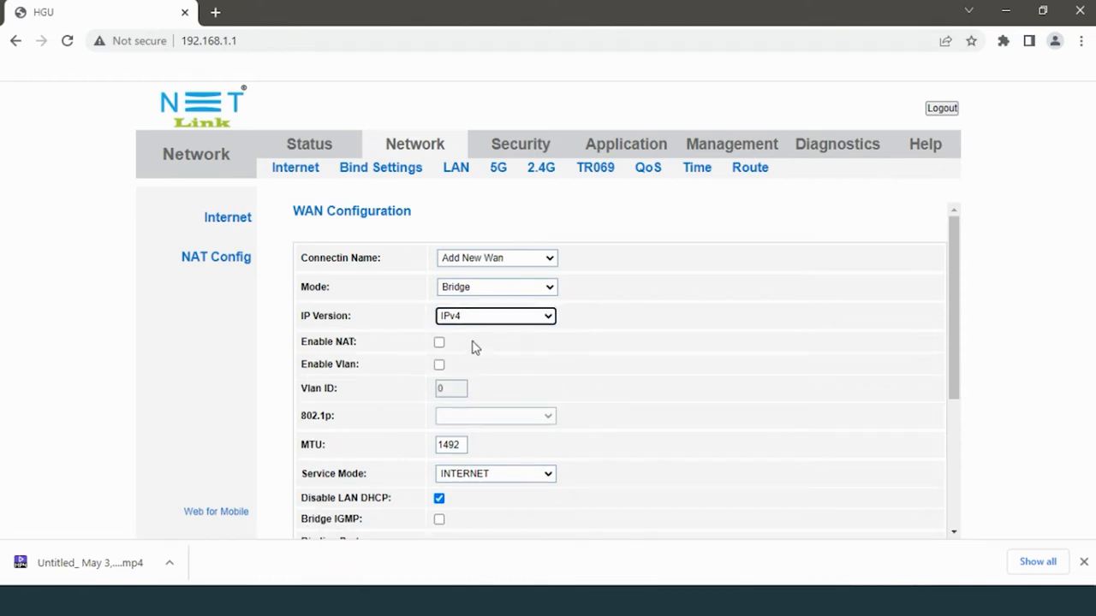
# Step: Tick Enable NAT and Enable Vlan, and enter Vlan ID 500
pyautogui.click(439, 342)
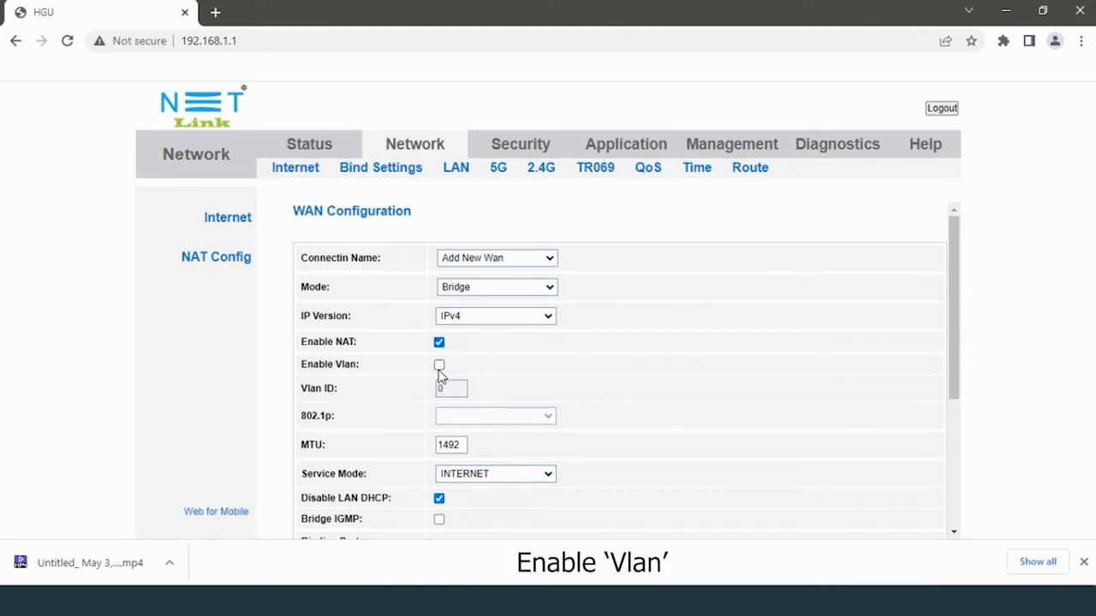
pyautogui.click(438, 365)
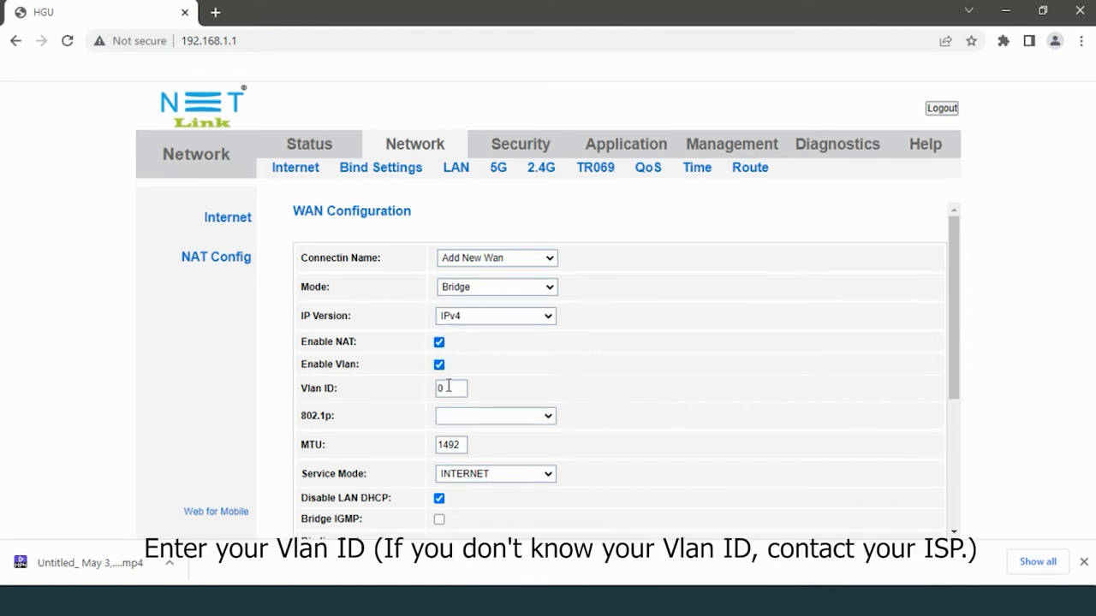
pyautogui.write('50')
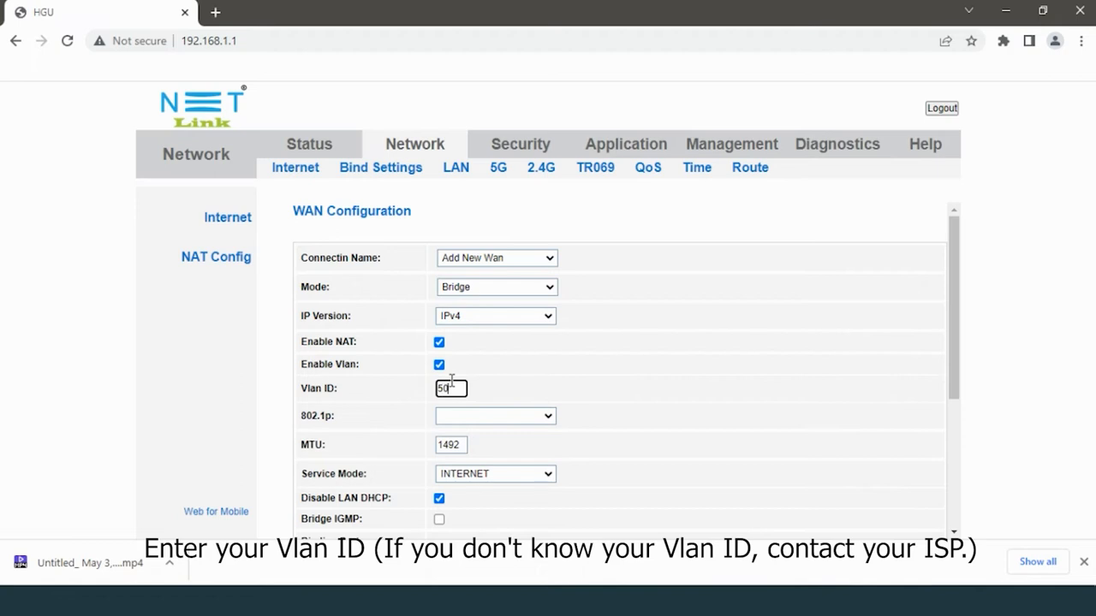
pyautogui.write('0')
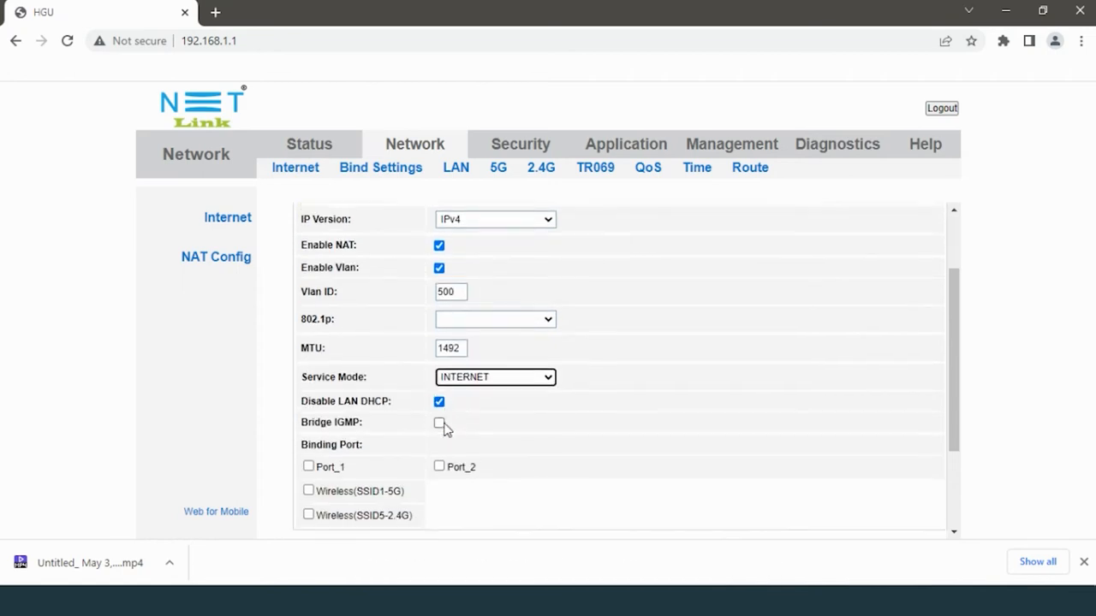
# Step: Bind Port_2 and the 2.4G wireless network, then apply the WAN connection
pyautogui.scroll(-3)
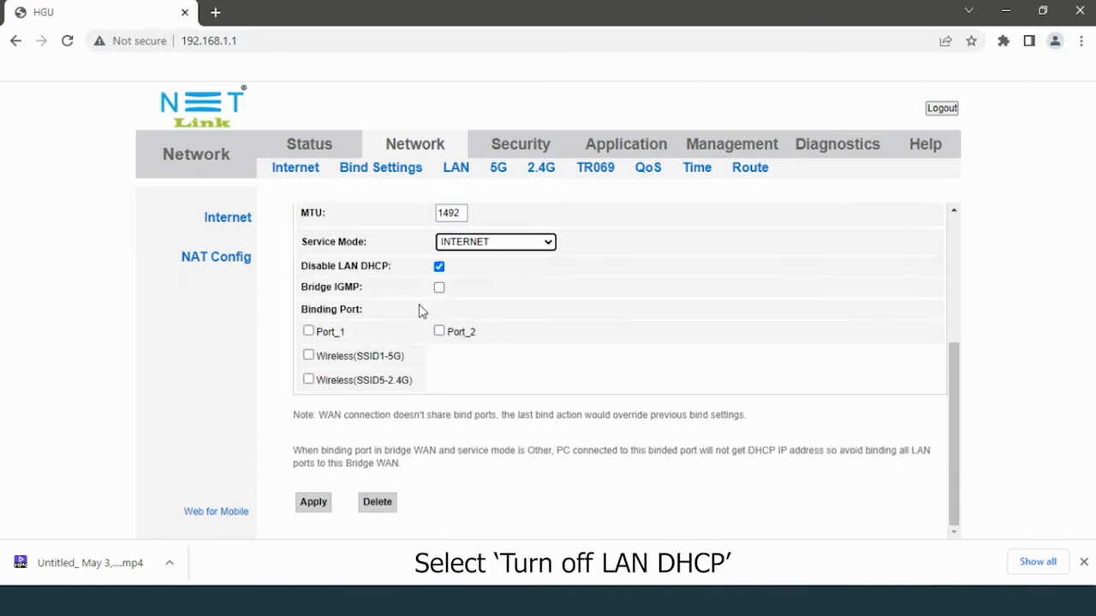
pyautogui.scroll(3)
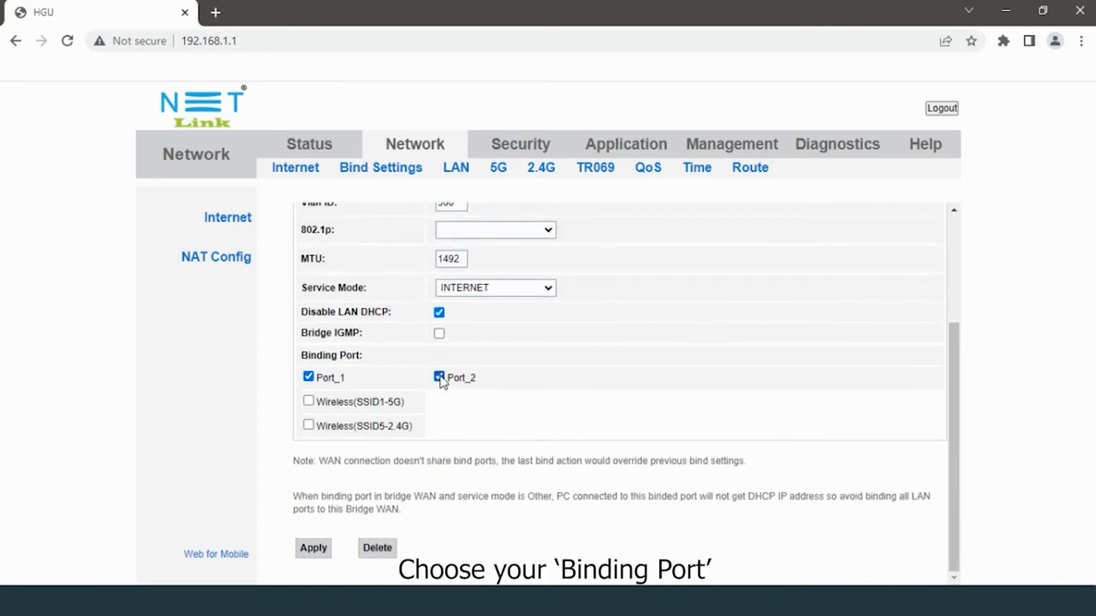
pyautogui.click(308, 400)
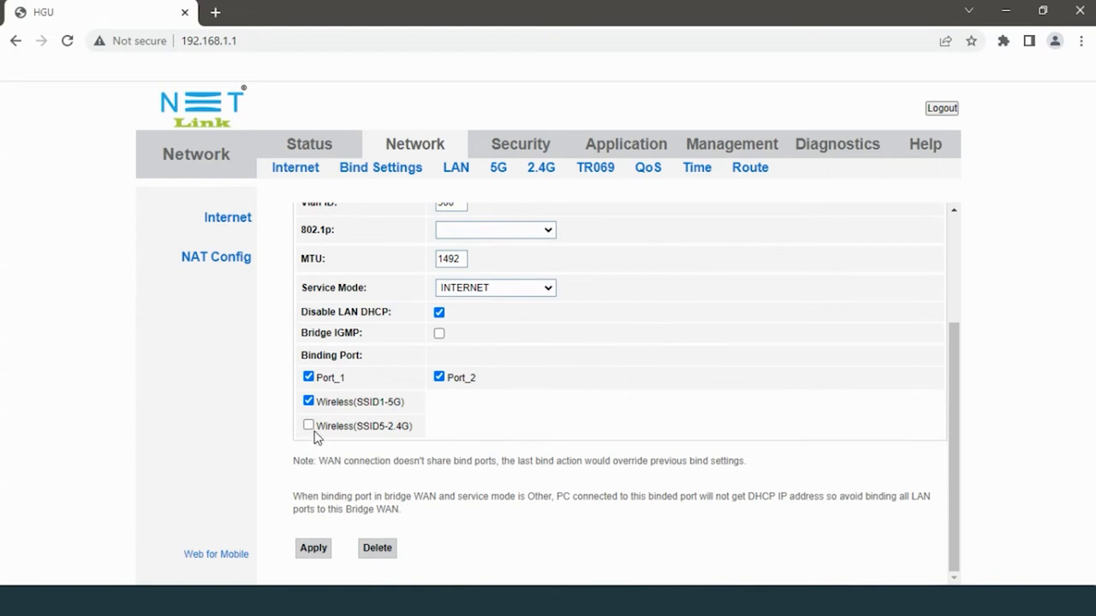
pyautogui.click(308, 424)
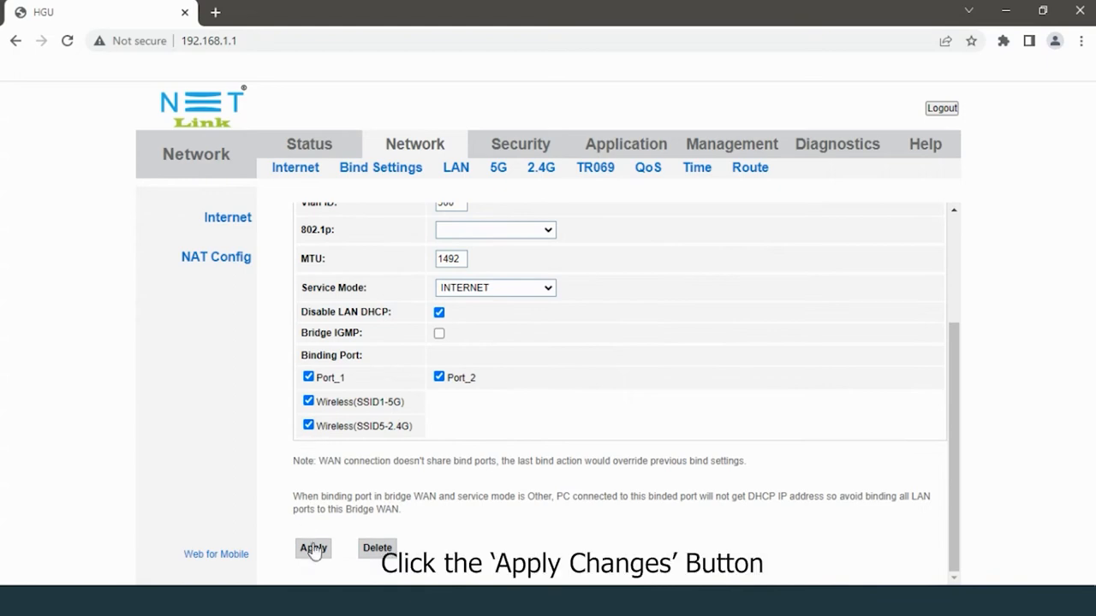
pyautogui.click(313, 548)
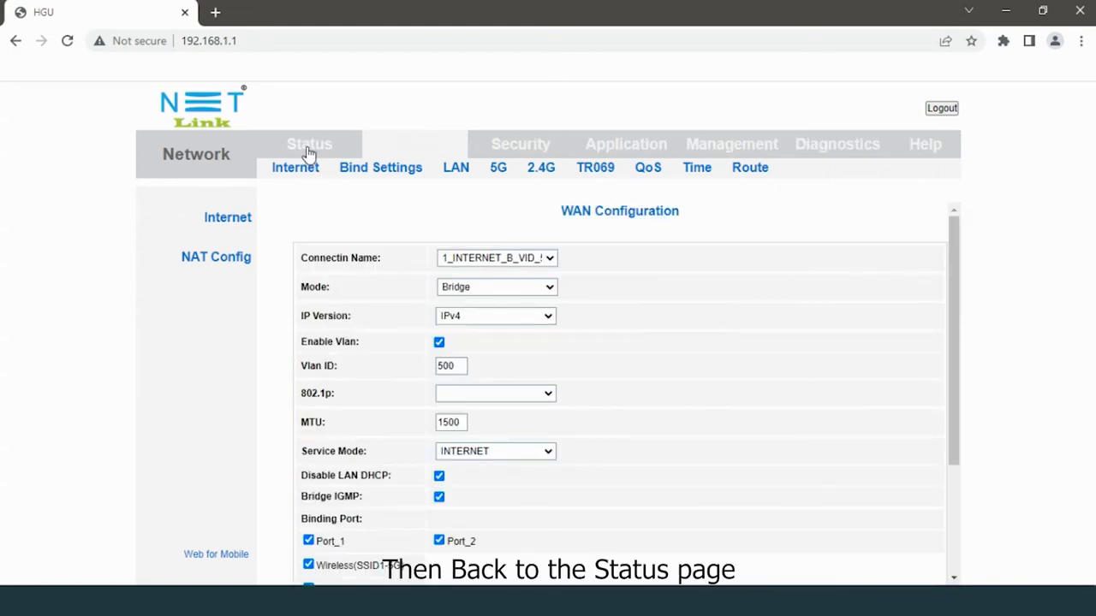
# Step: Confirm 1_INTERNET_B_VID_500 is Up in WAN Info, then return to Device Info
pyautogui.click(309, 144)
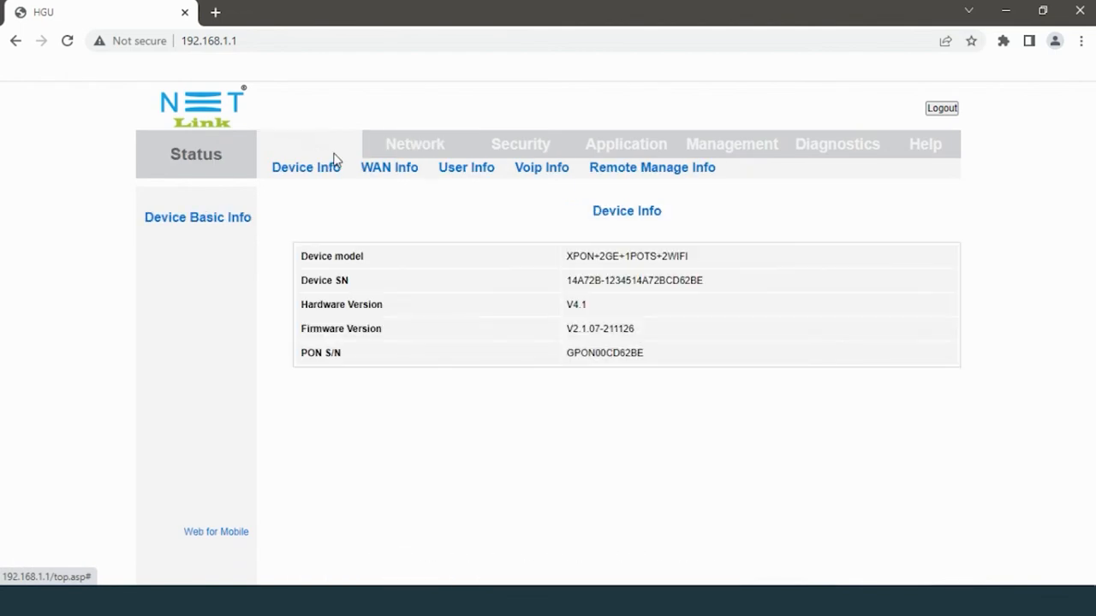
pyautogui.click(389, 166)
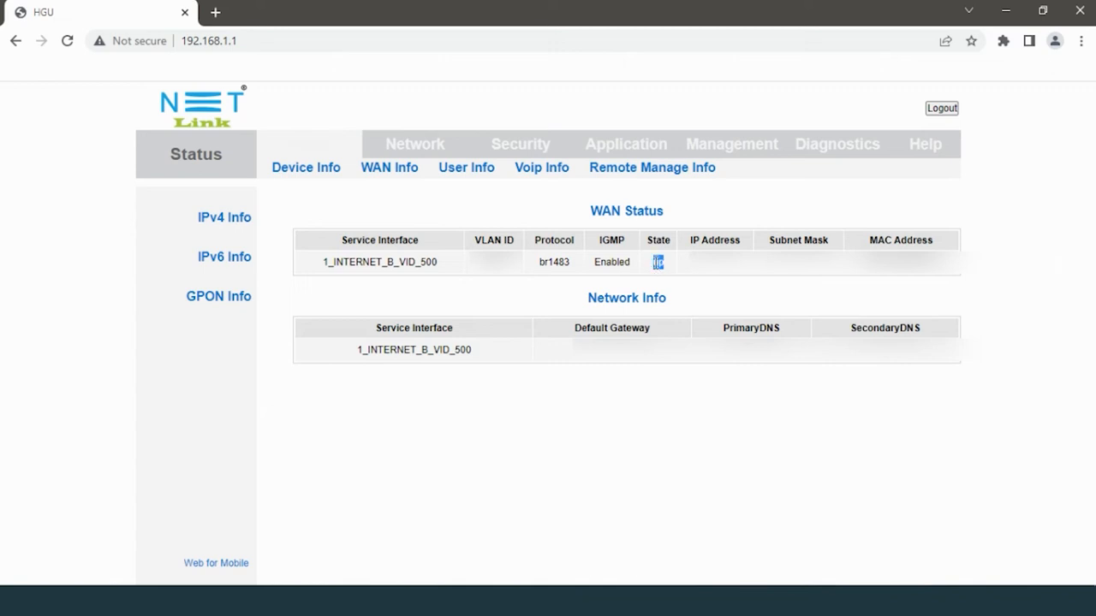
pyautogui.click(305, 167)
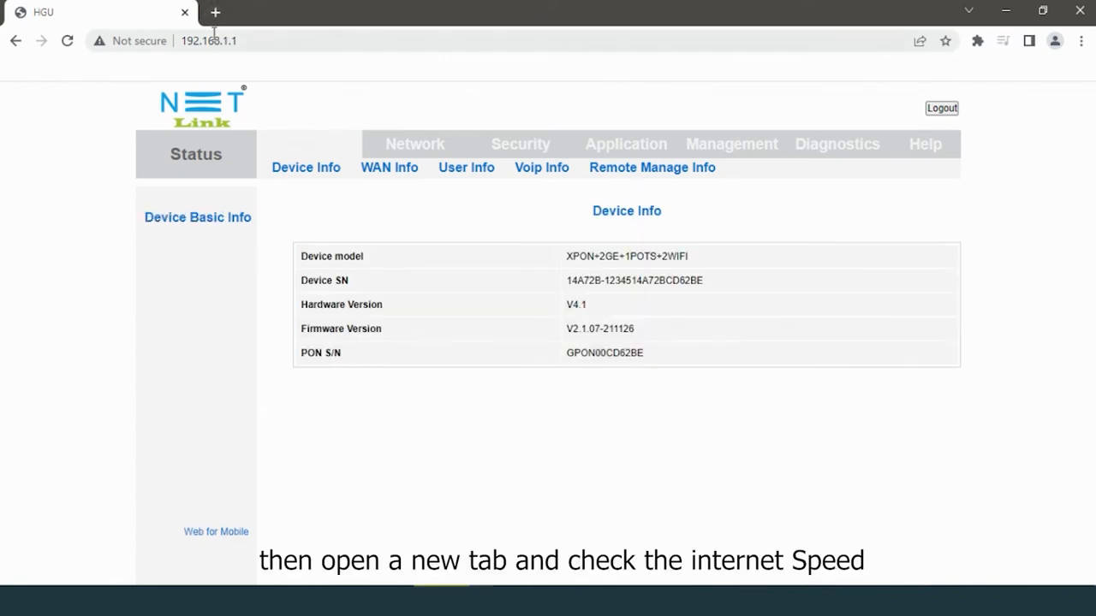
# Step: Open a new tab and go to the Speedtest by Ookla site
pyautogui.click(215, 12)
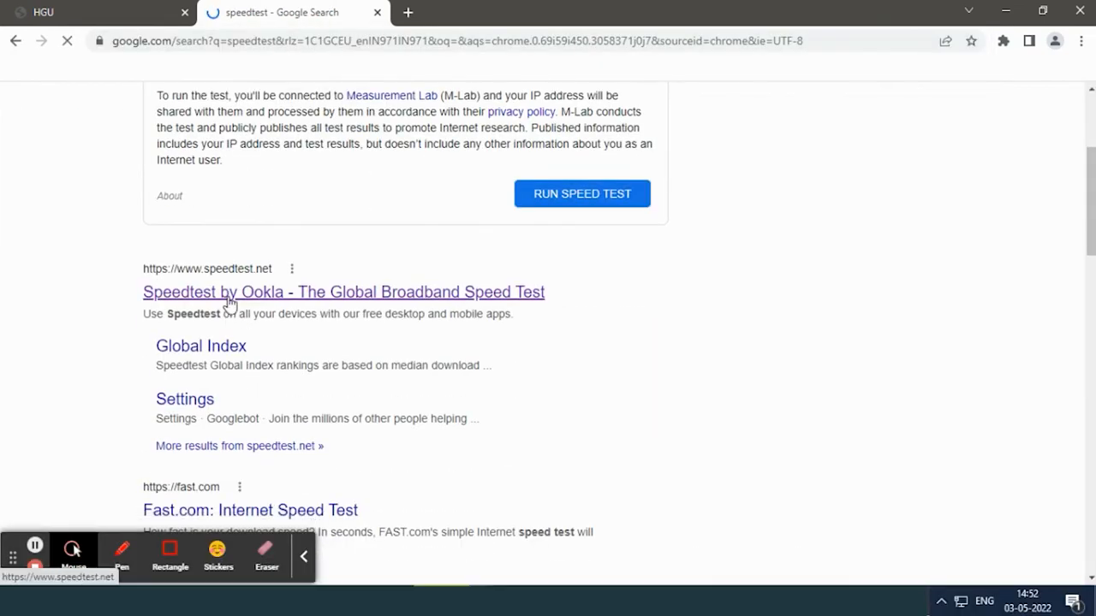
pyautogui.click(343, 292)
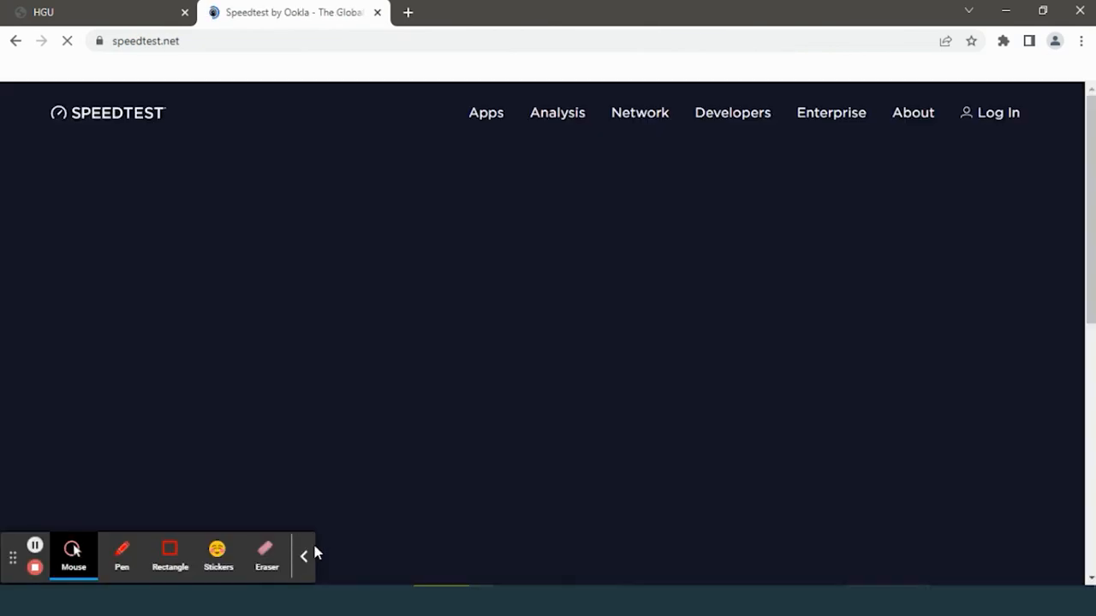